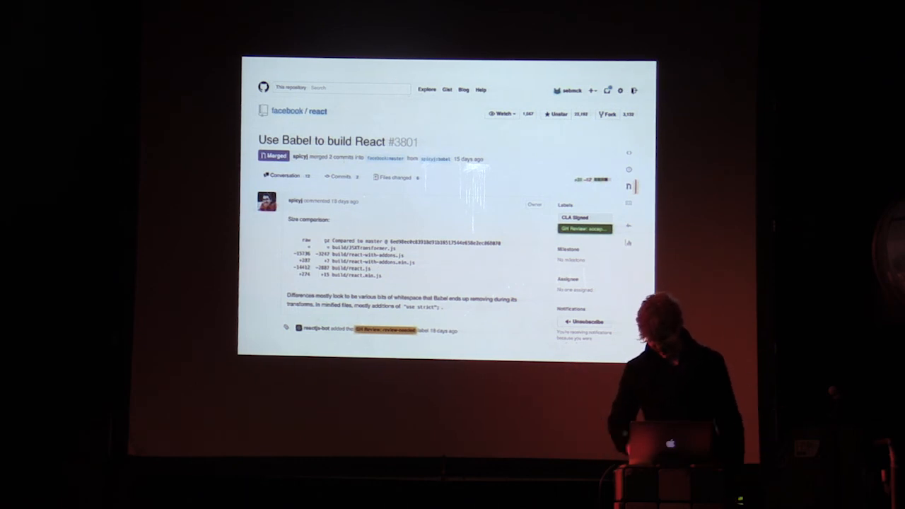
key(right)
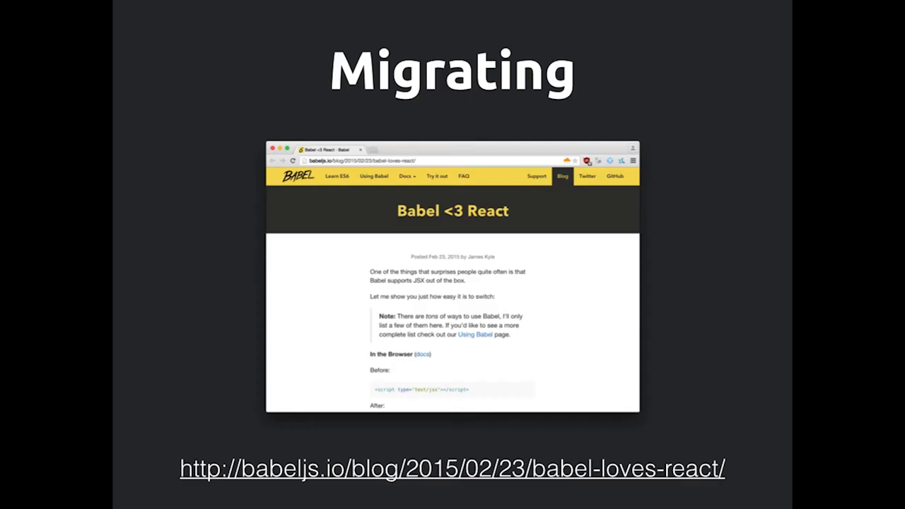